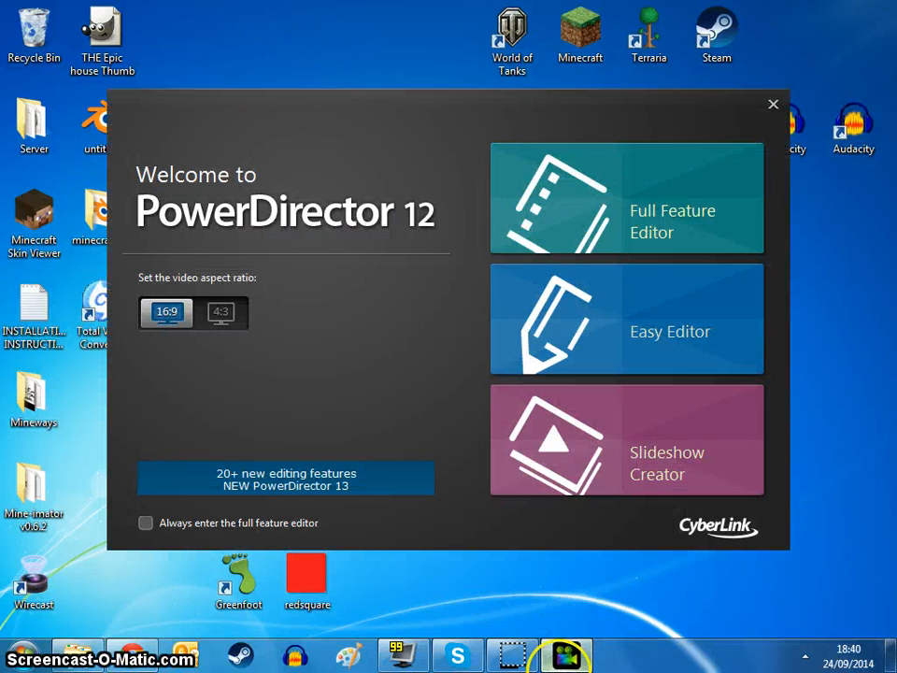
{"action": "mouse_move", "coordinate": [721, 199]}
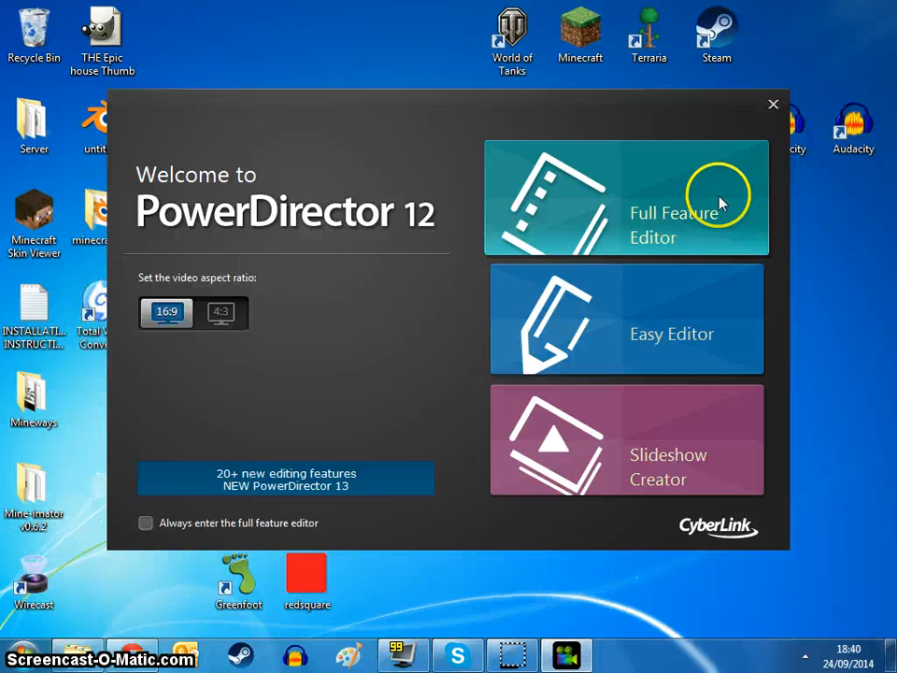
{"action": "mouse_move", "coordinate": [418, 41]}
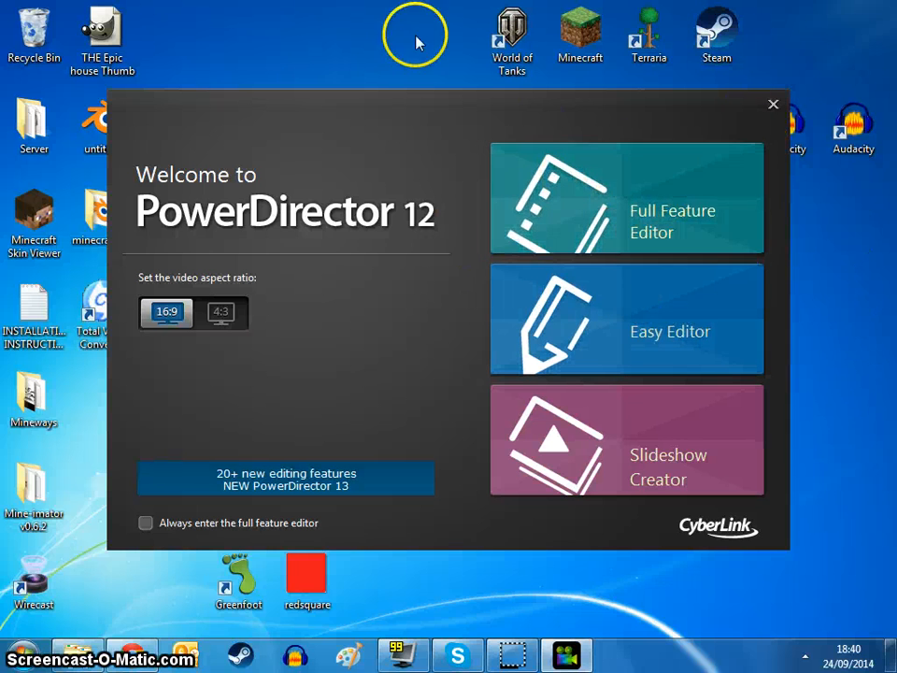
Step: Launch the Full Feature Editor from the PowerDirector welcome screen
{"action": "left_click", "coordinate": [772, 103]}
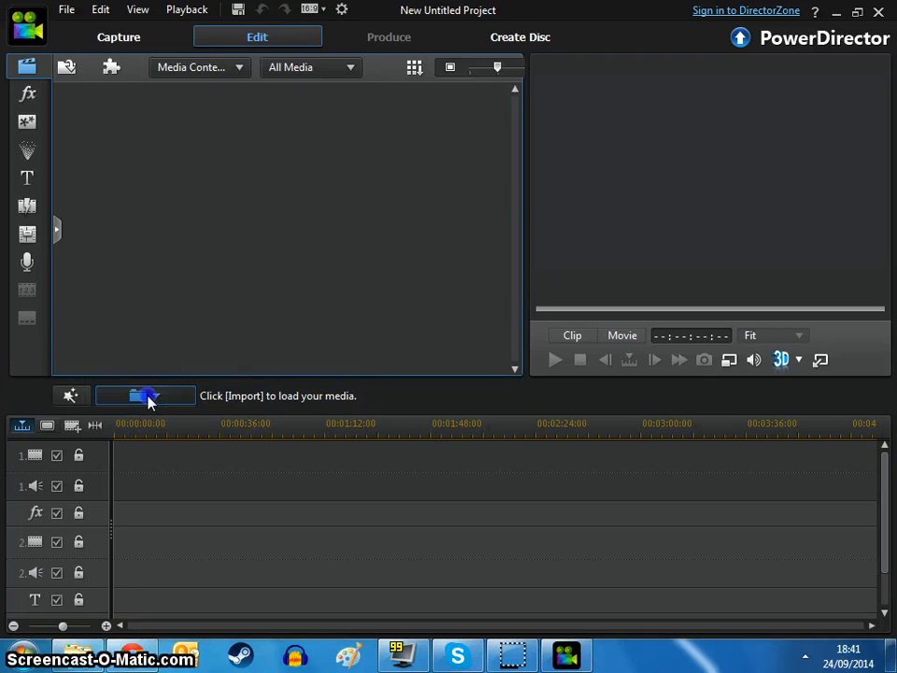
Step: Import media files DSCN4354 to DSCN4699 from the current animation folder as one range
{"action": "left_click", "coordinate": [145, 395]}
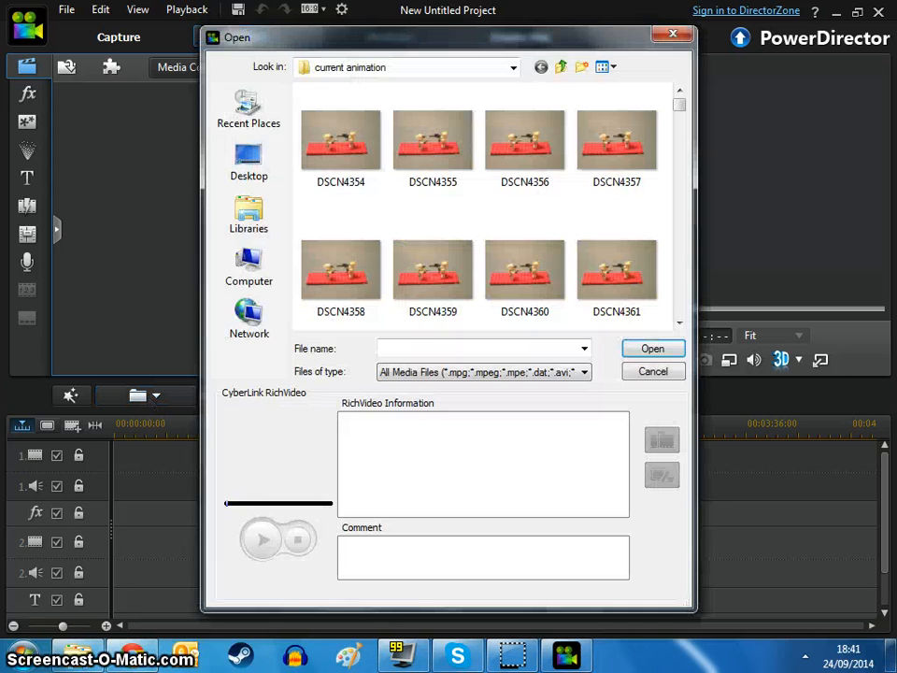
{"action": "left_click", "coordinate": [653, 371]}
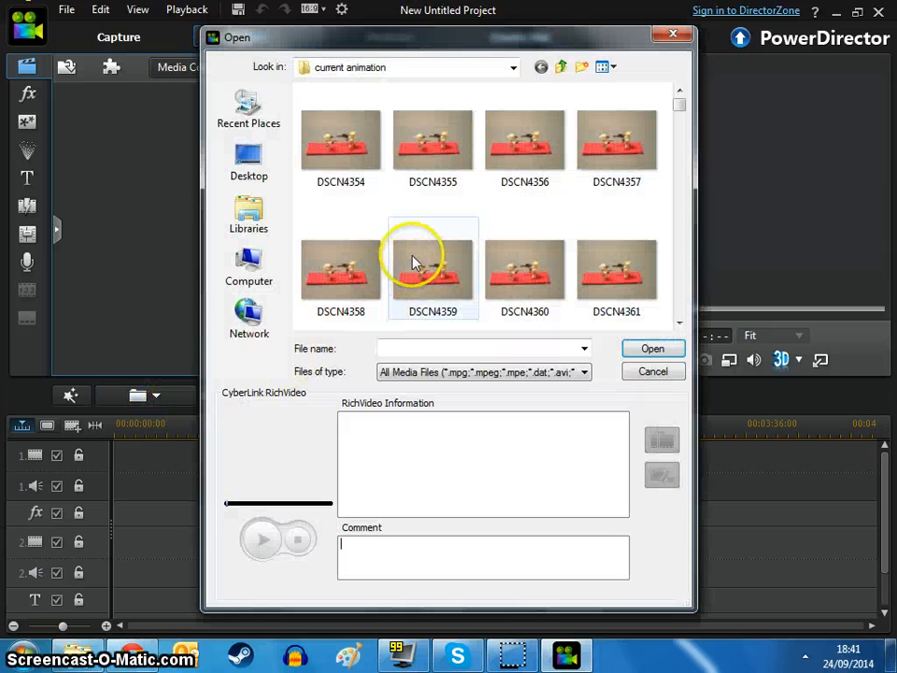
{"action": "left_click", "coordinate": [340, 138]}
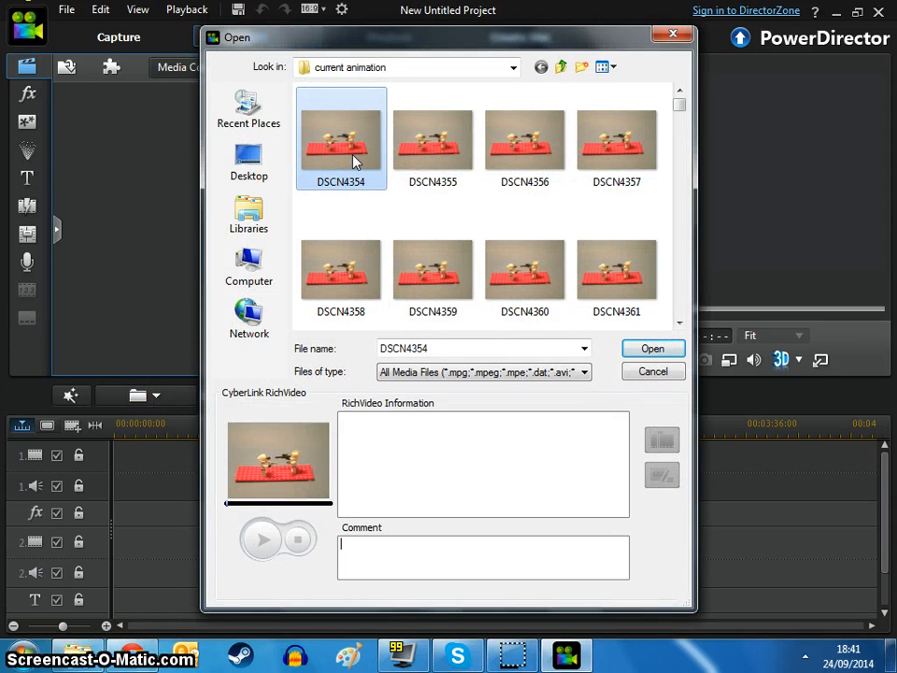
{"action": "left_click", "coordinate": [617, 266]}
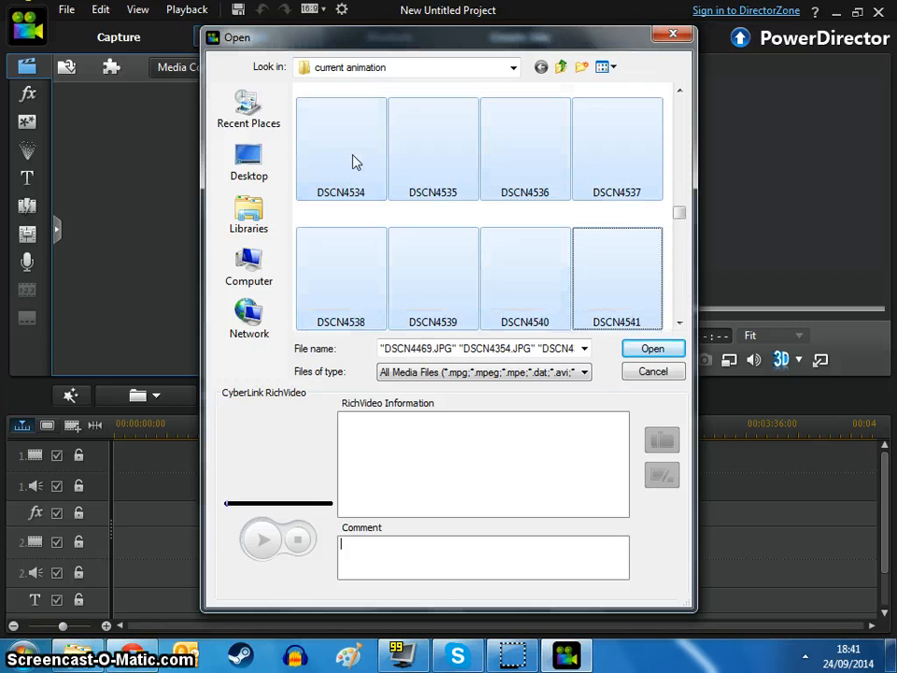
{"action": "scroll", "scroll_direction": "down", "scroll_amount": 3}
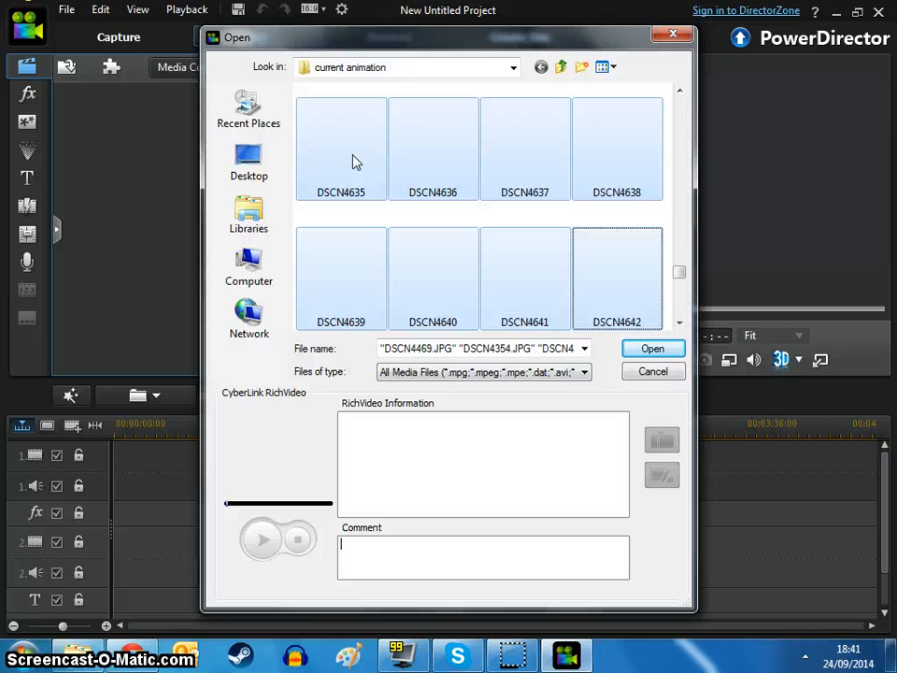
{"action": "scroll", "scroll_direction": "down", "scroll_amount": 3}
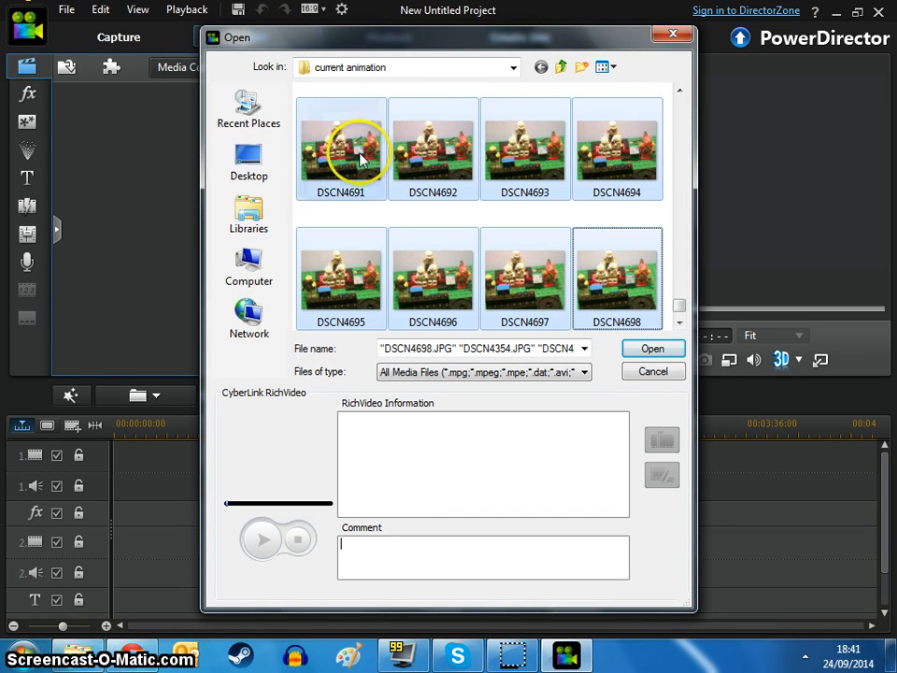
{"action": "scroll", "scroll_direction": "down", "scroll_amount": 3}
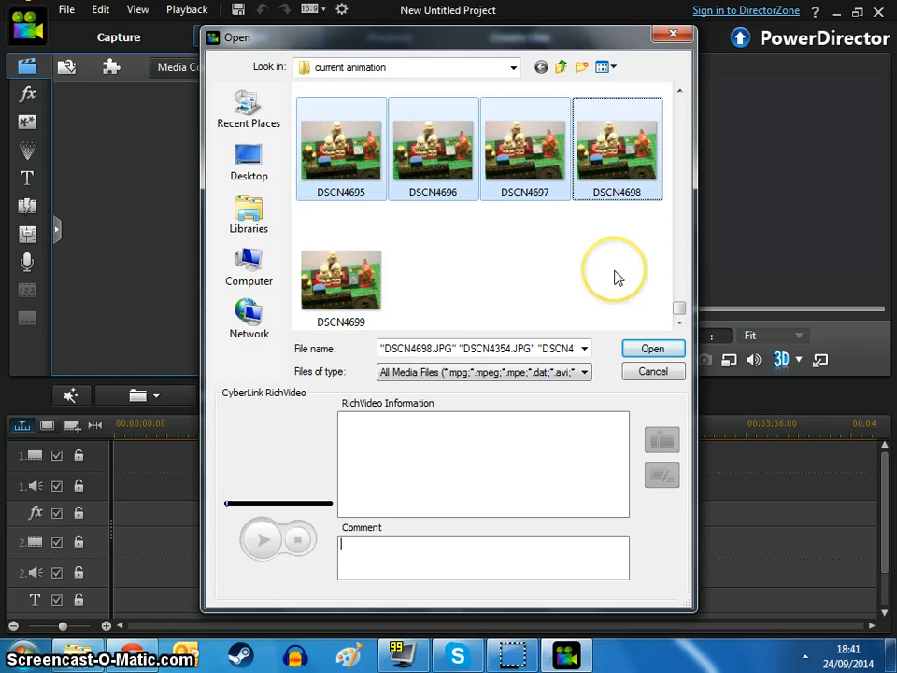
{"action": "left_click", "coordinate": [341, 278]}
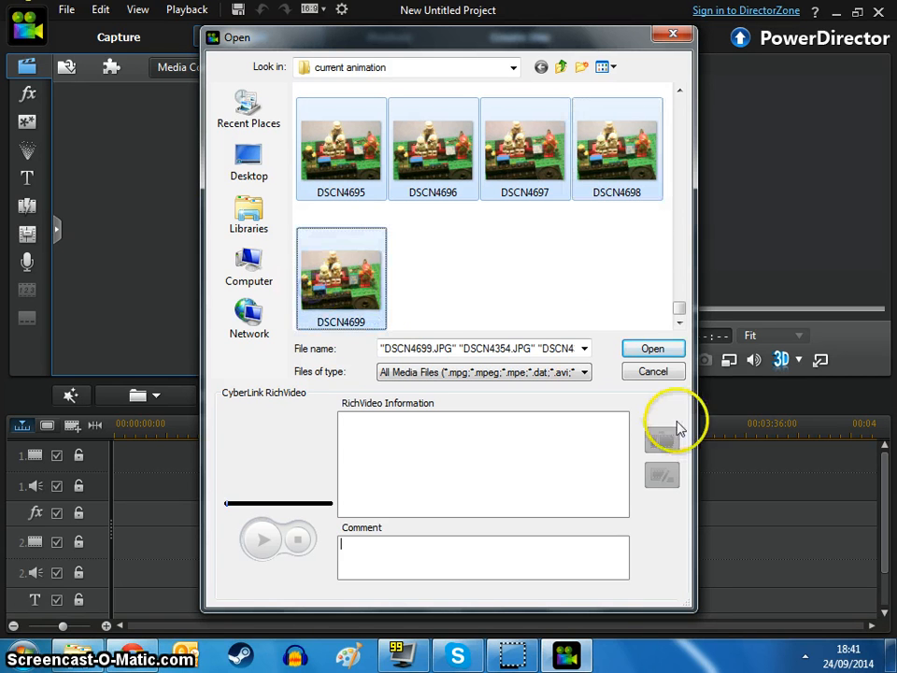
{"action": "left_click", "coordinate": [652, 348]}
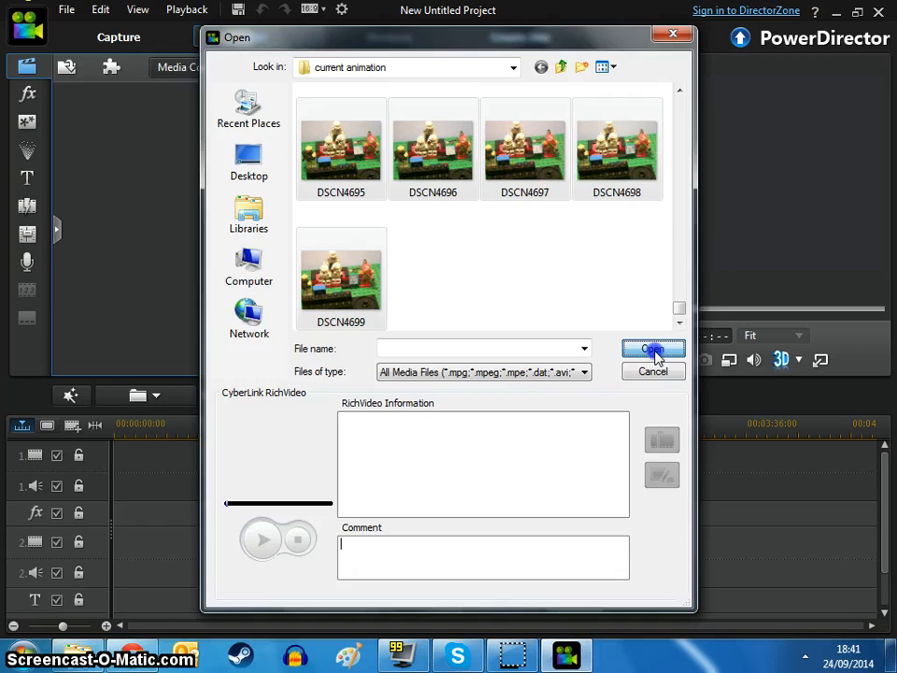
{"action": "left_click", "coordinate": [653, 349]}
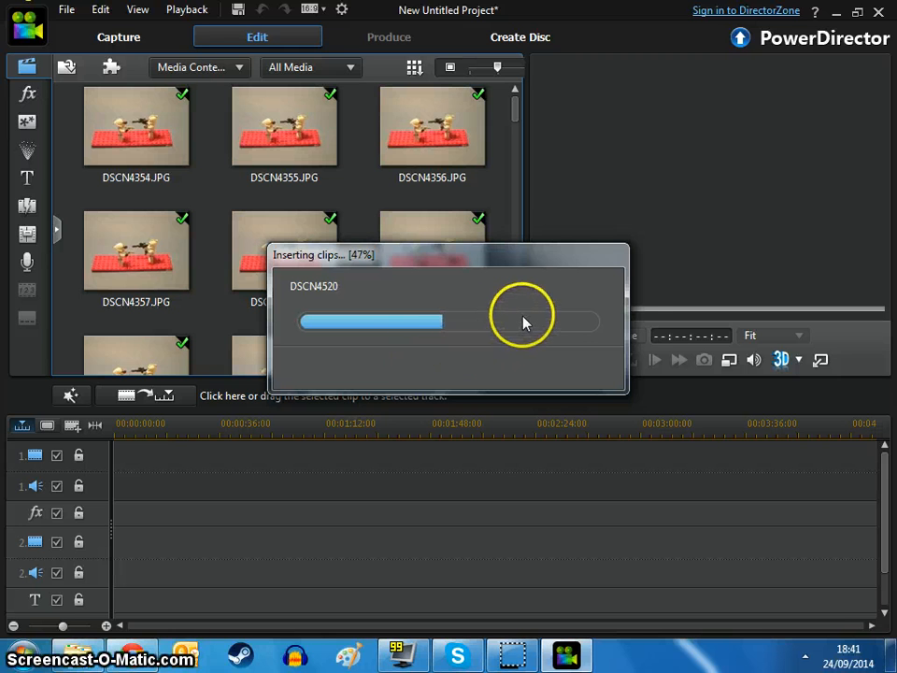
{"action": "mouse_move", "coordinate": [638, 200]}
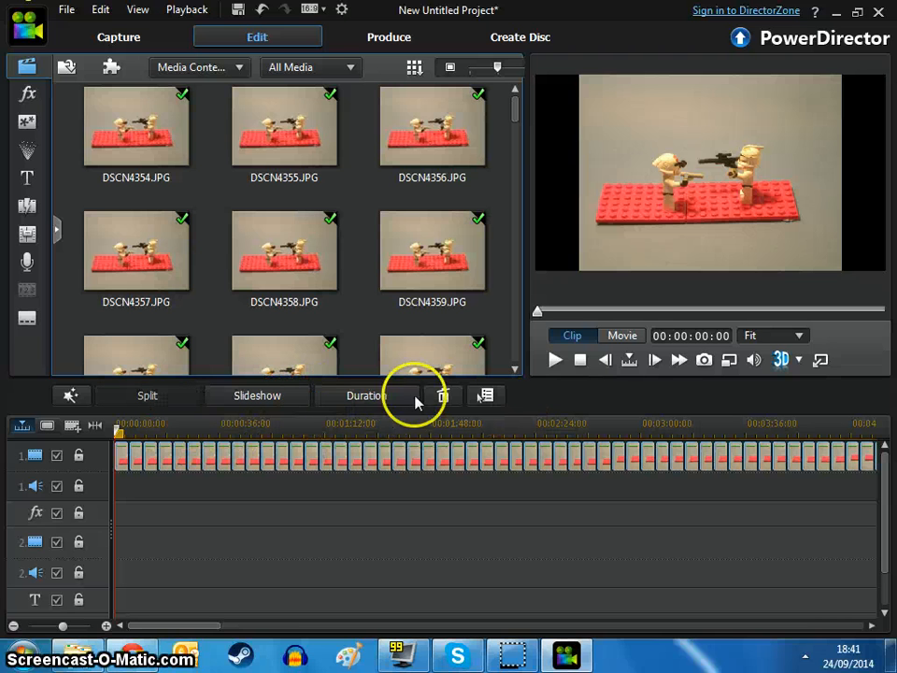
Step: Change every photo's duration from 00:00:05:00 to a single frame, 00:00:00:01
{"action": "left_click", "coordinate": [366, 396]}
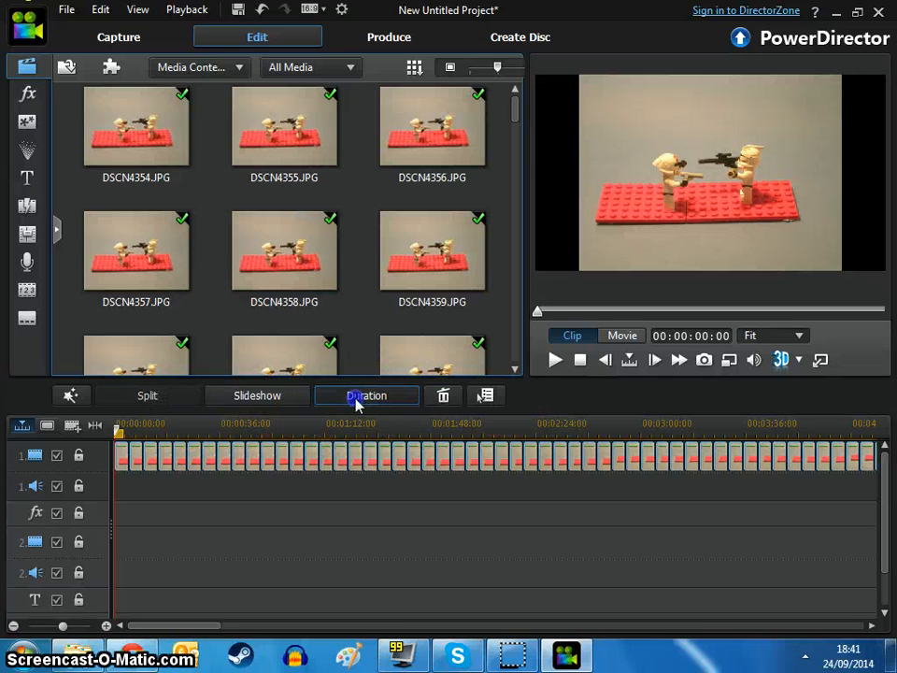
{"action": "left_click", "coordinate": [366, 395]}
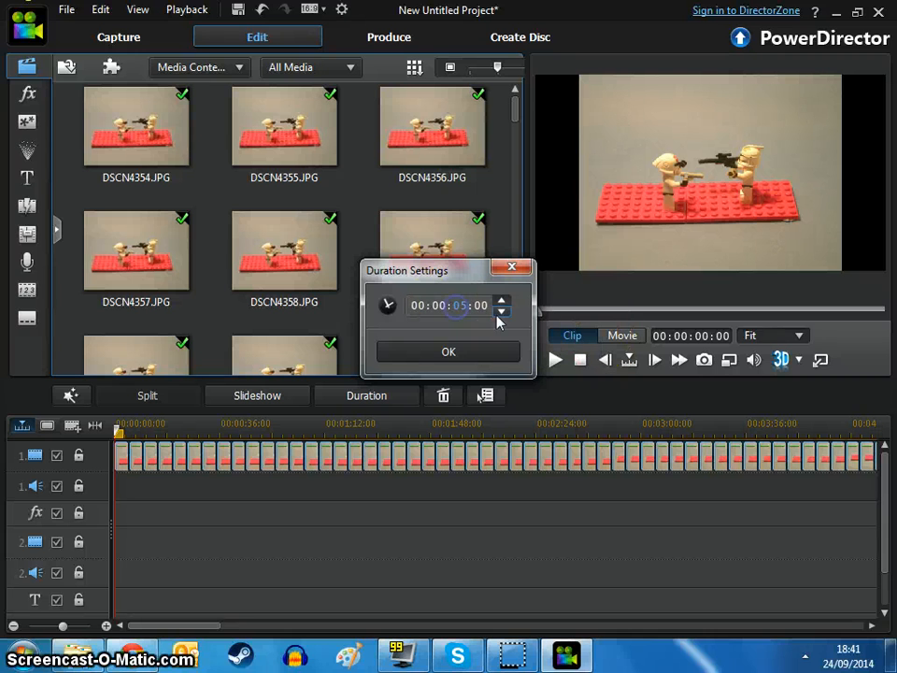
{"action": "left_click", "coordinate": [501, 311]}
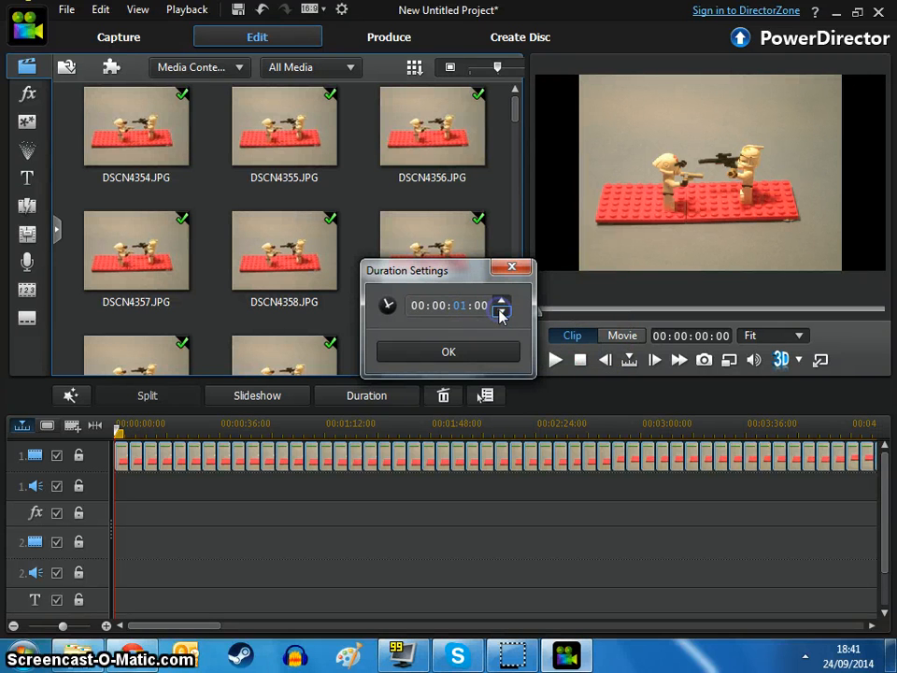
{"action": "left_click", "coordinate": [510, 311]}
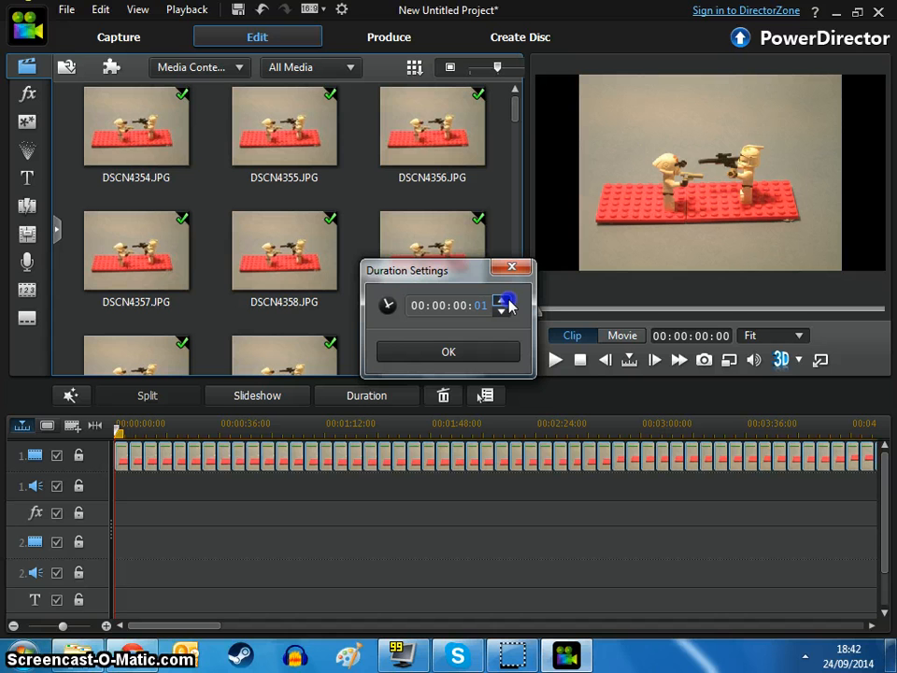
{"action": "left_click", "coordinate": [502, 312]}
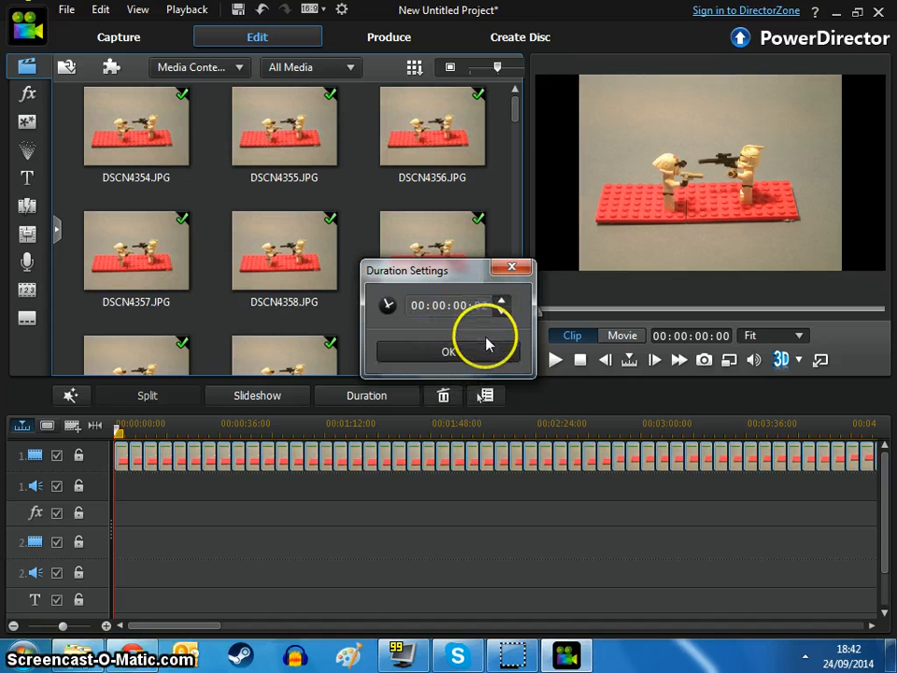
{"action": "left_click", "coordinate": [448, 351]}
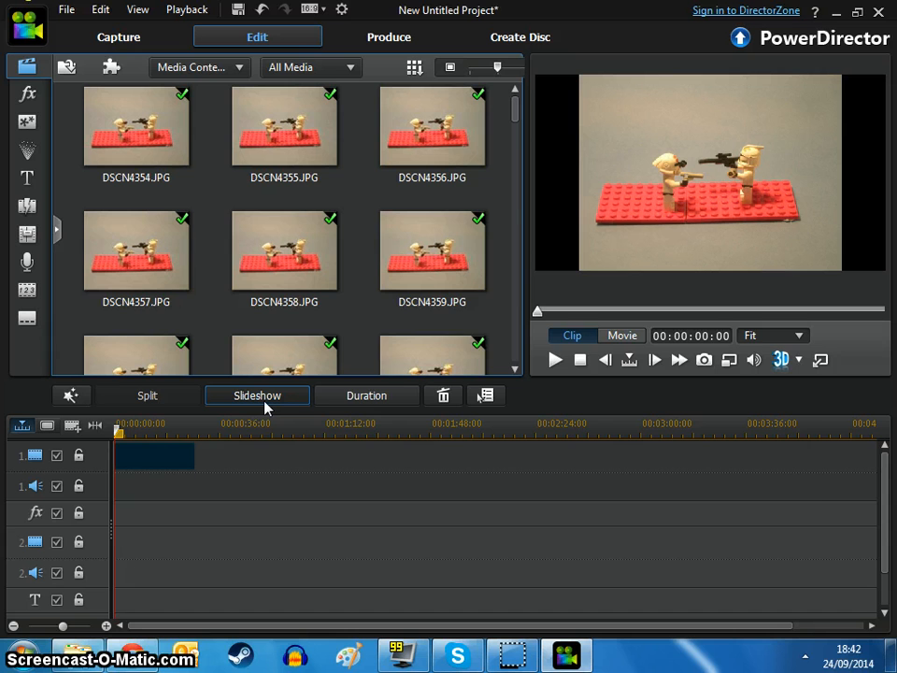
Step: Play the stop-motion sequence in the preview, fast-forward, then stop playback
{"action": "left_click", "coordinate": [256, 395]}
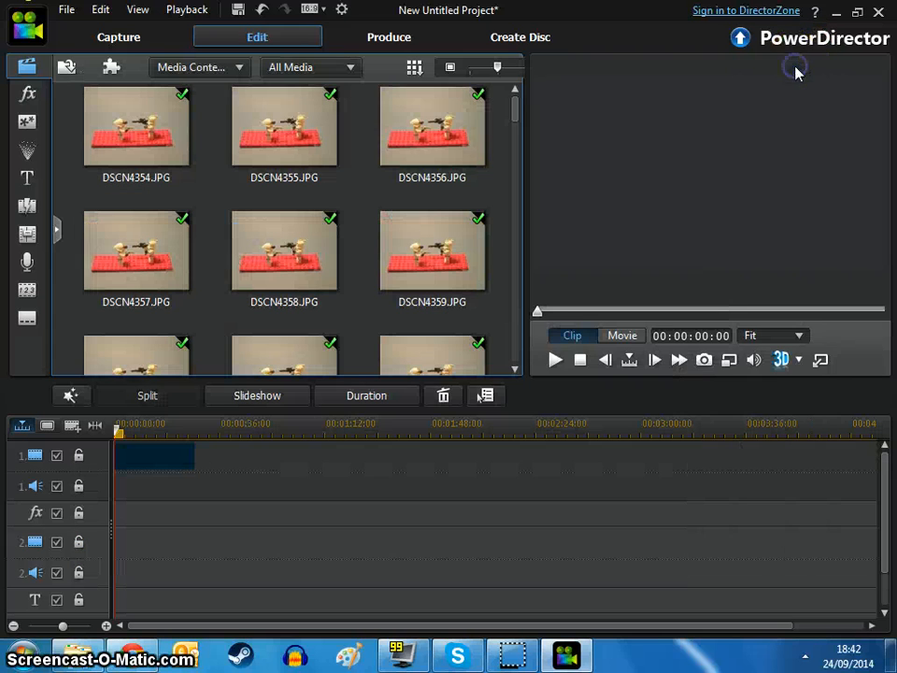
{"action": "left_click", "coordinate": [555, 359]}
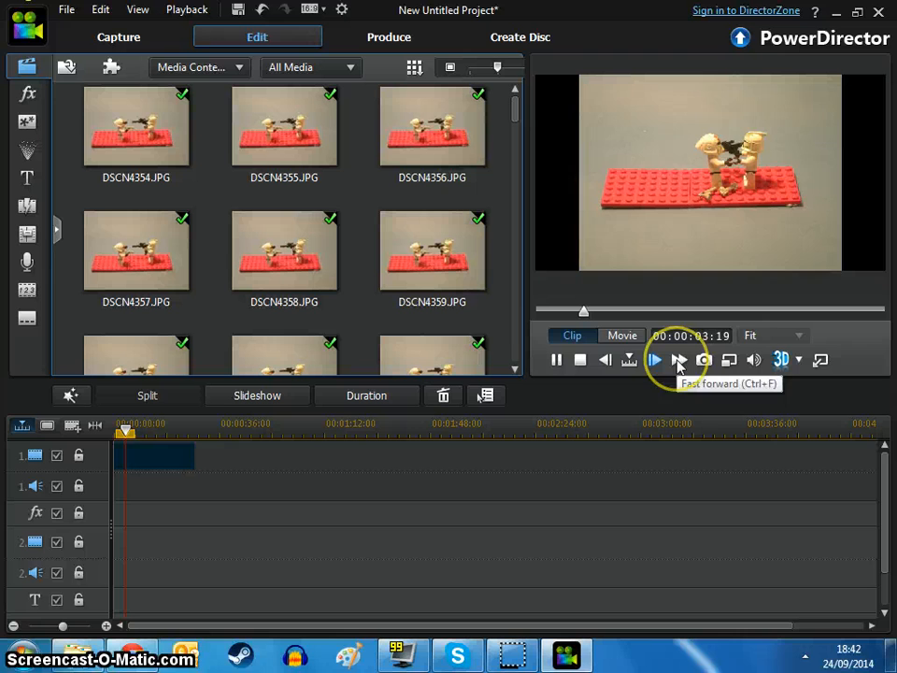
{"action": "left_click", "coordinate": [653, 359]}
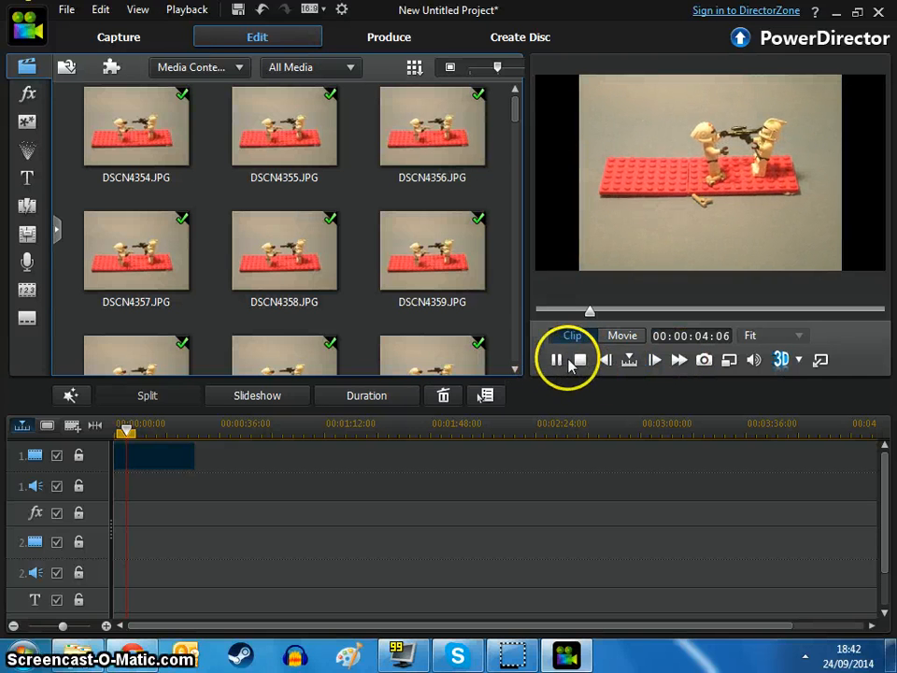
{"action": "left_click", "coordinate": [580, 359]}
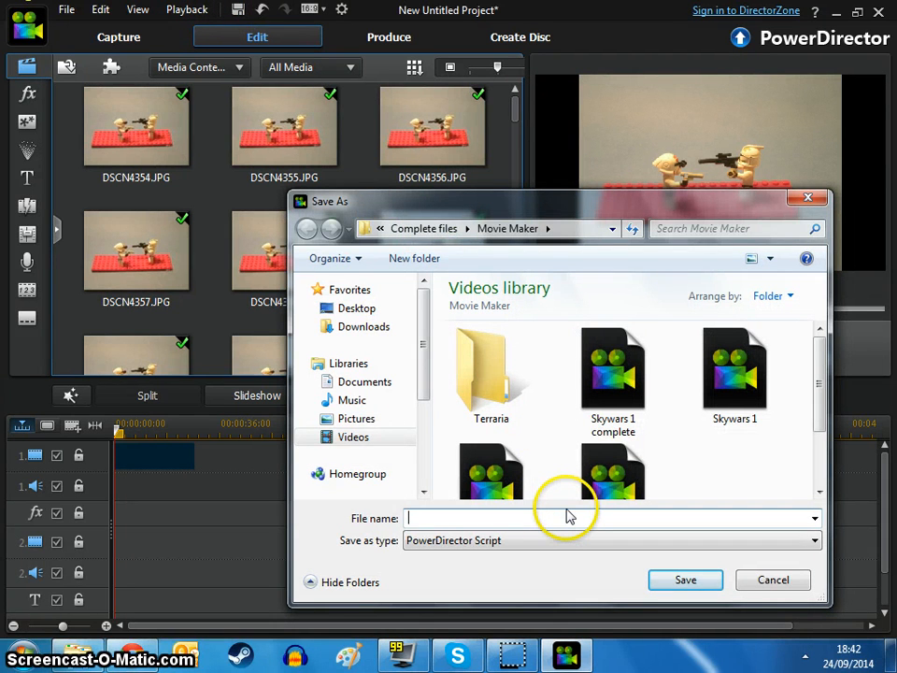
Step: Save the project script in the Desktop folder named 'Tutorial stop motion 1'
{"action": "type", "text": "ljhygfvdf mds"}
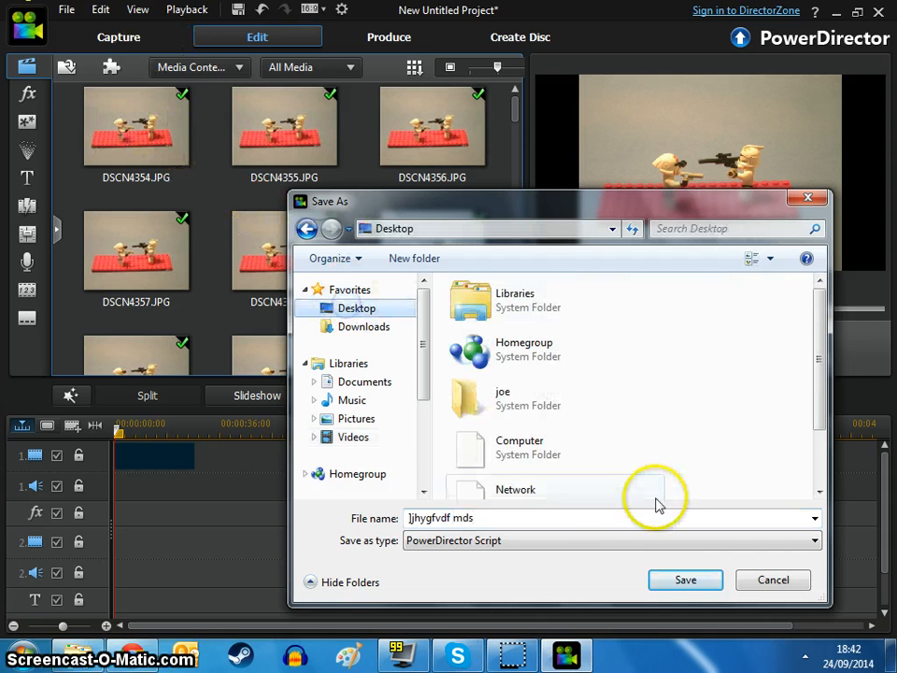
{"action": "left_click", "coordinate": [607, 518]}
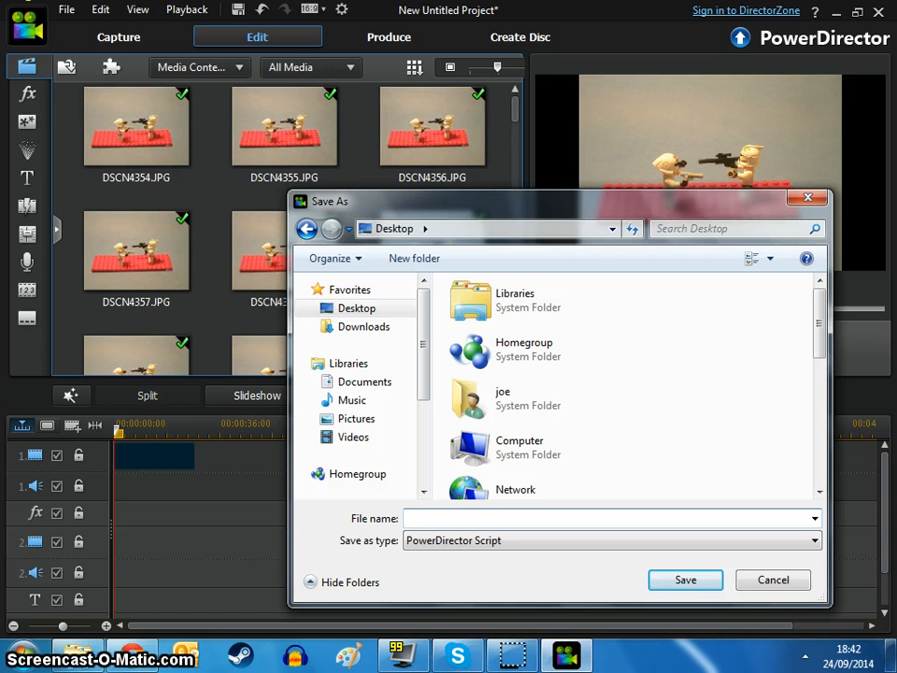
{"action": "type", "text": "Tutorial stop"}
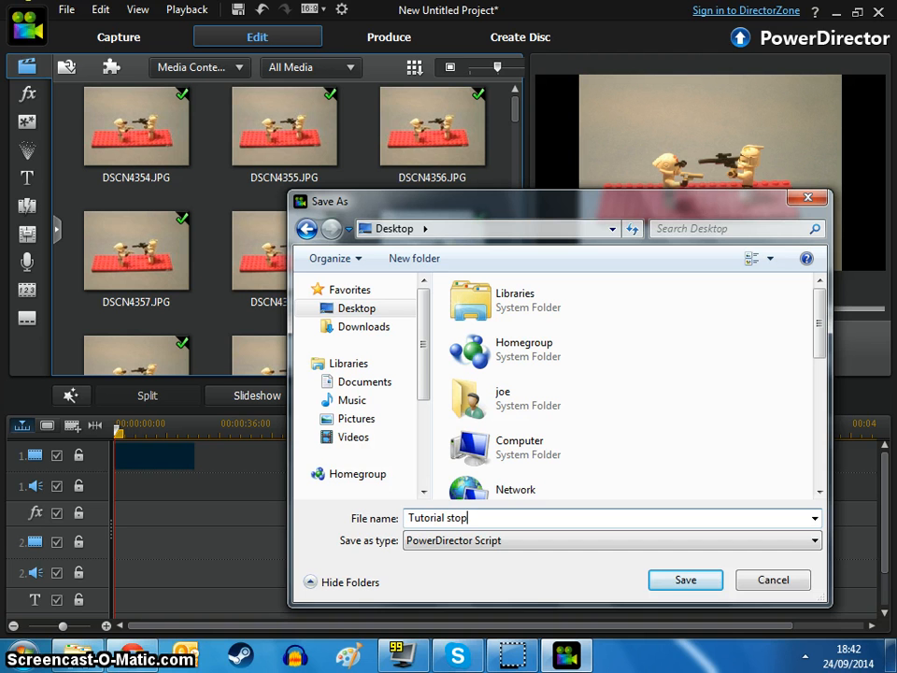
{"action": "type", "text": "motion 1"}
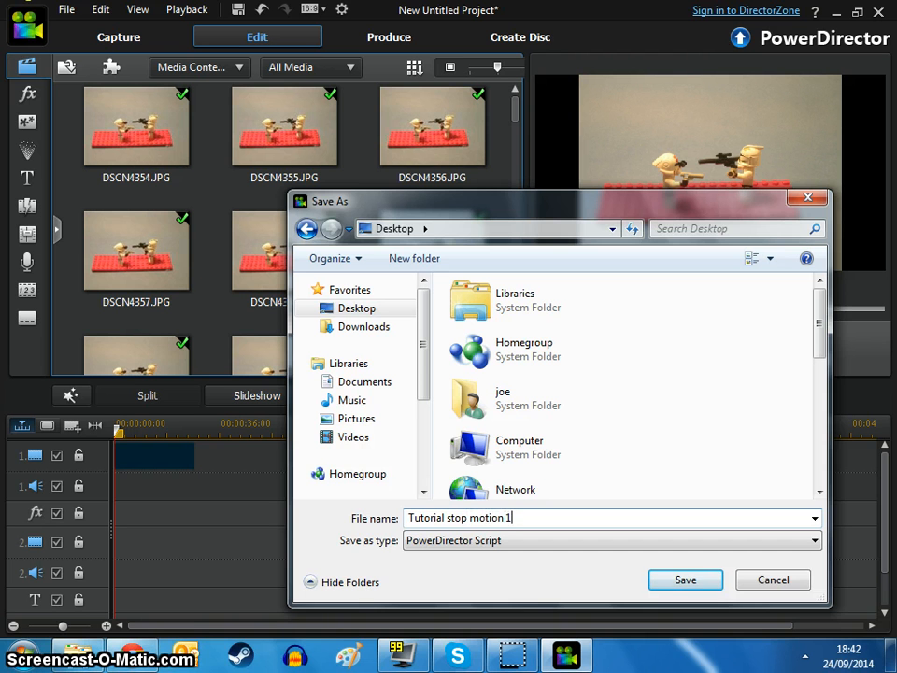
{"action": "left_click", "coordinate": [685, 579]}
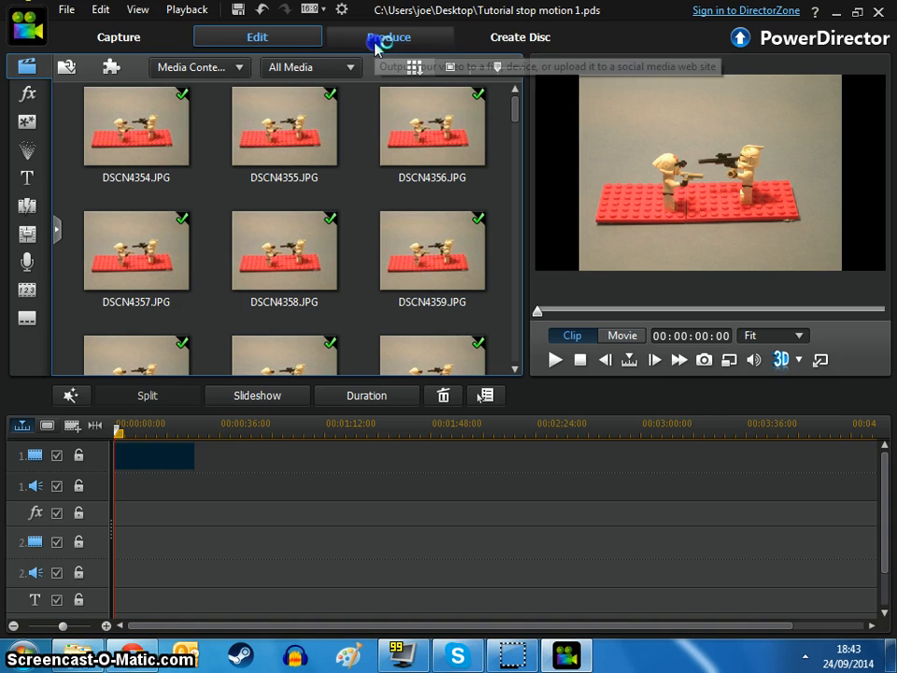
Step: In Produce, choose MPEG-4 output with the 640 x 480/25p (6 Mbps) profile
{"action": "left_click", "coordinate": [389, 36]}
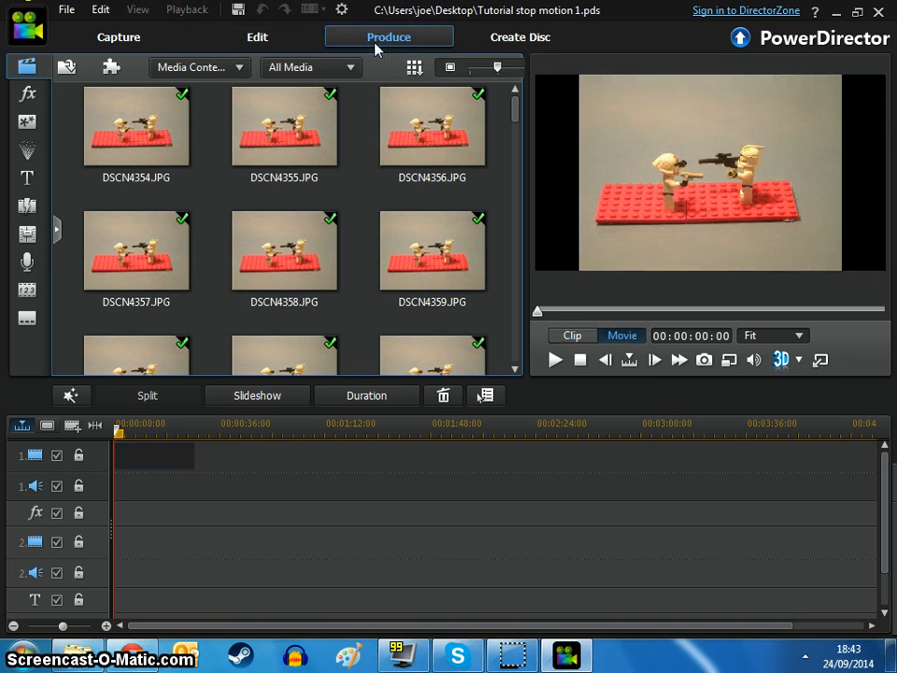
{"action": "left_click", "coordinate": [388, 36]}
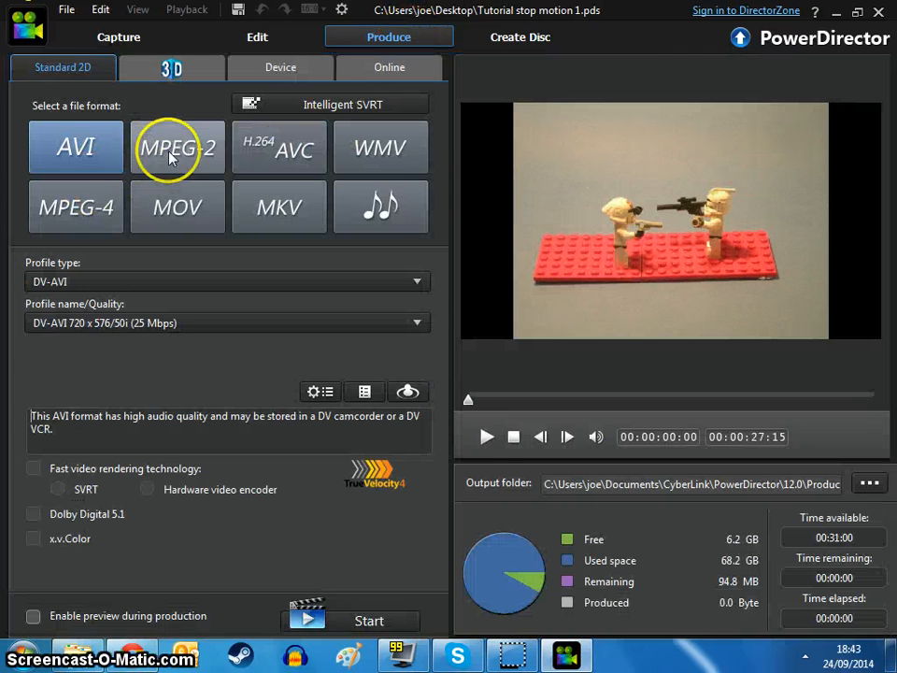
{"action": "mouse_move", "coordinate": [115, 199]}
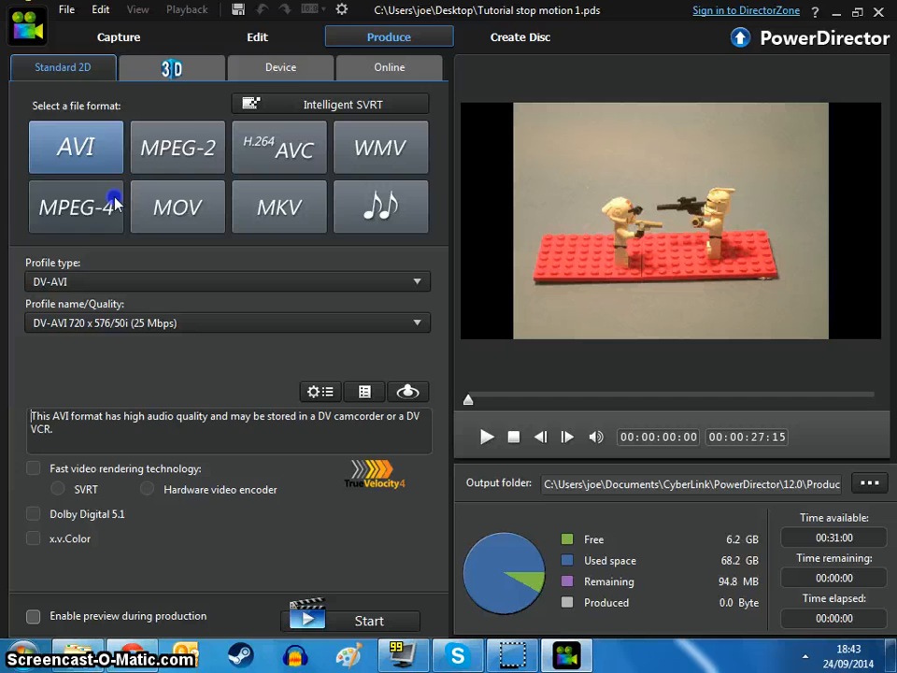
{"action": "left_click", "coordinate": [76, 207]}
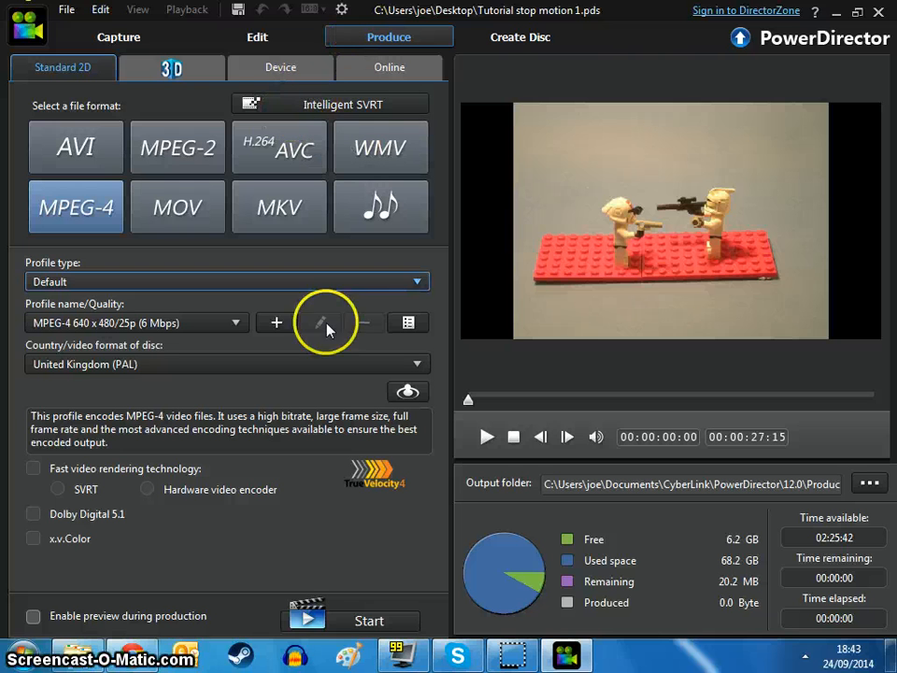
{"action": "mouse_move", "coordinate": [326, 79]}
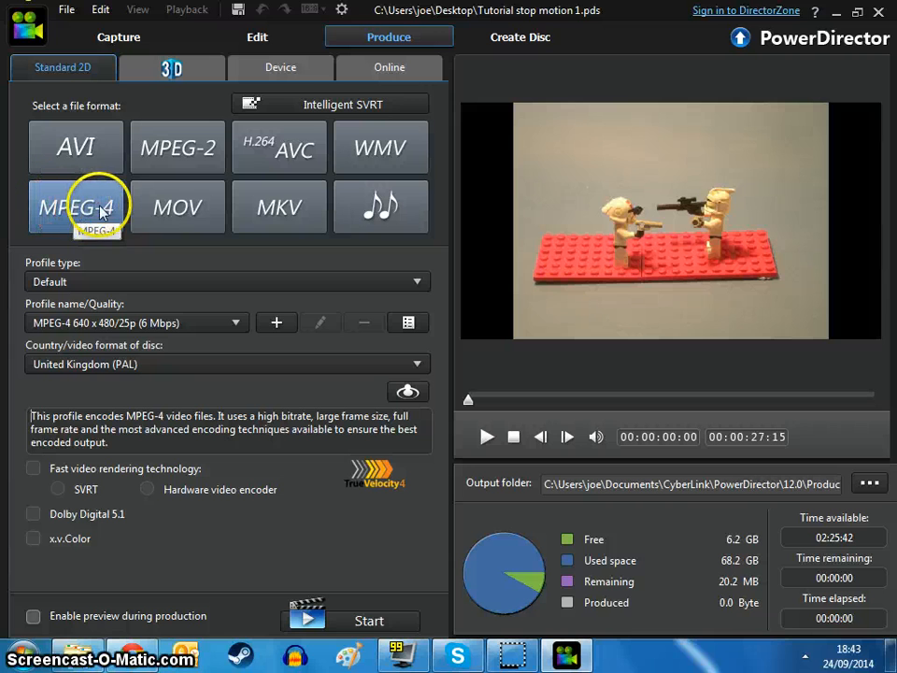
{"action": "mouse_move", "coordinate": [151, 213]}
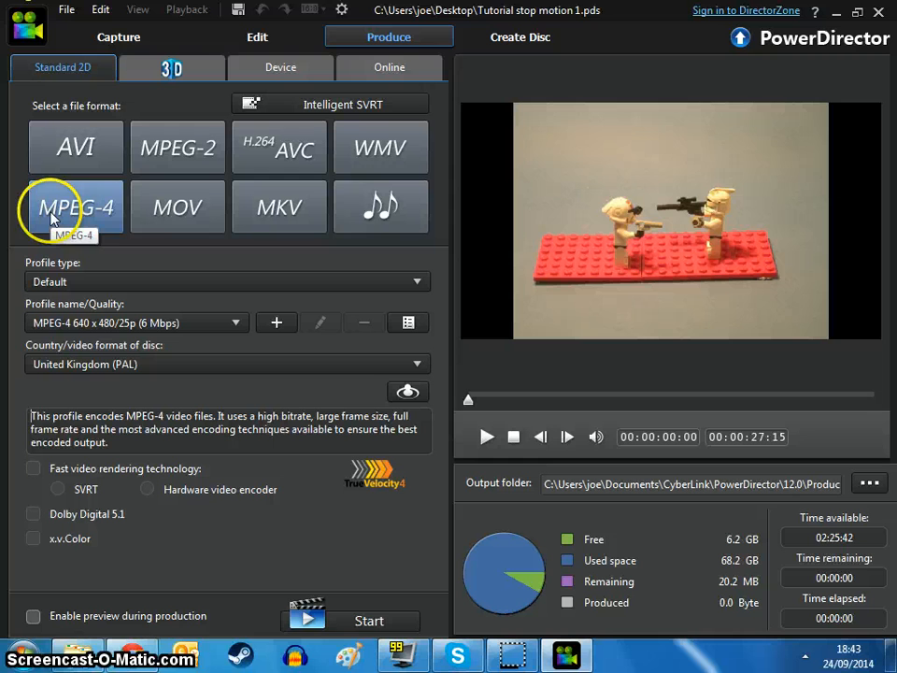
{"action": "mouse_move", "coordinate": [19, 197]}
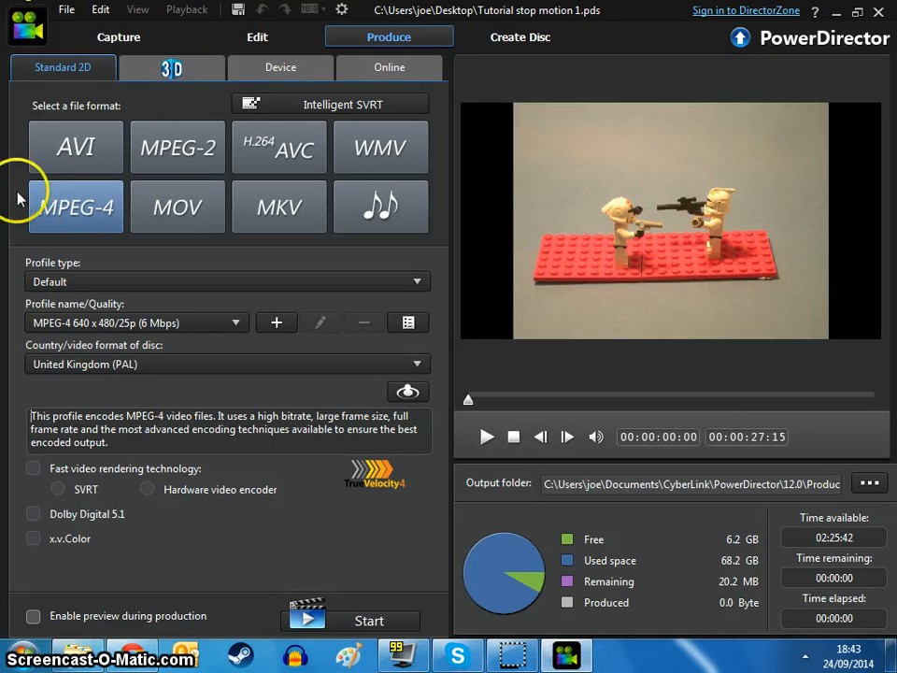
{"action": "mouse_move", "coordinate": [33, 189]}
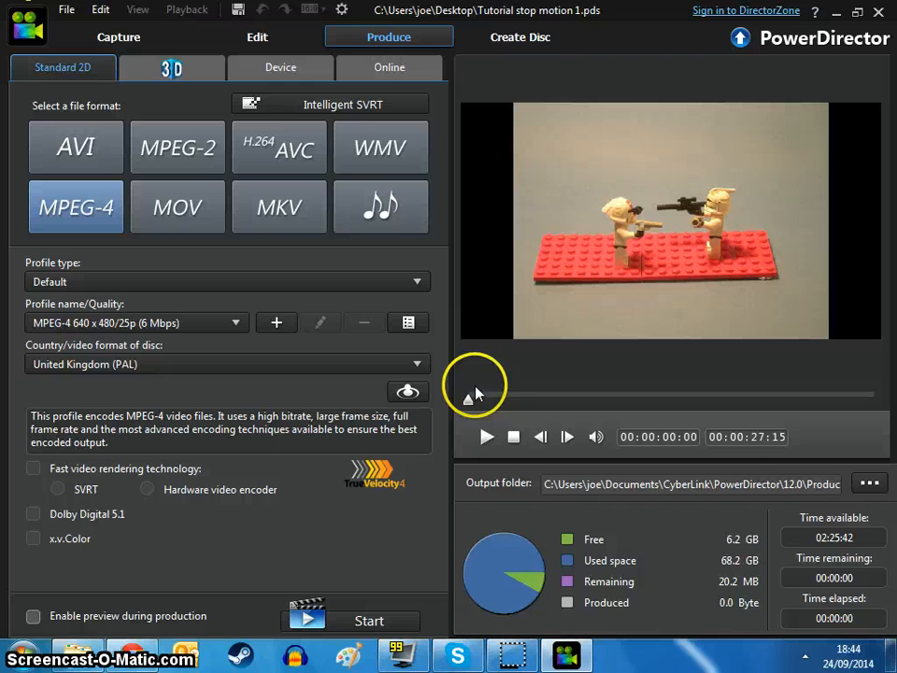
{"action": "mouse_move", "coordinate": [550, 483]}
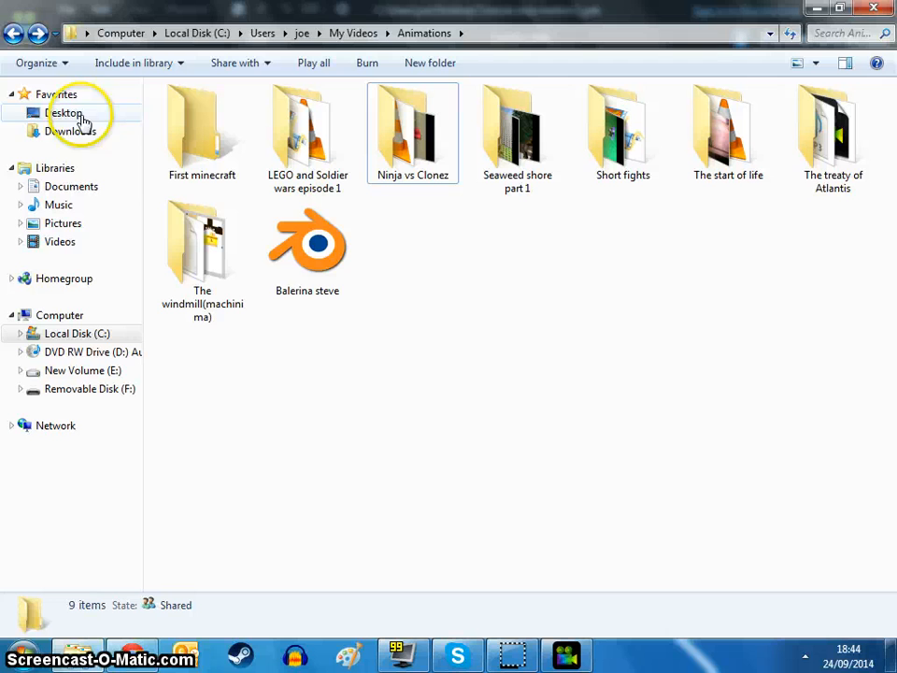
{"action": "mouse_move", "coordinate": [95, 168]}
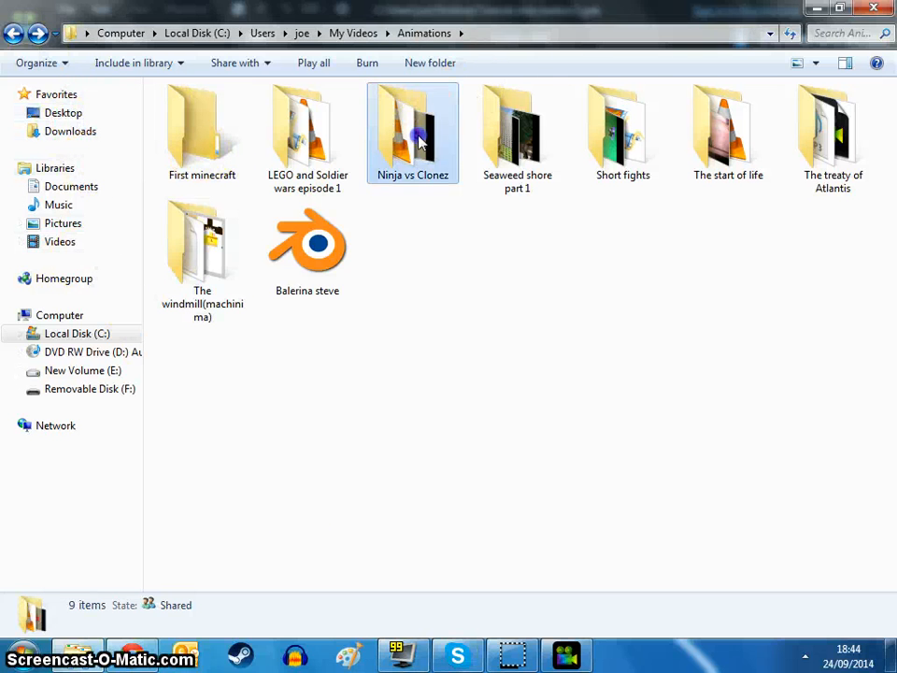
Step: Open the Ninja vs Clonez folder and play the 'pART 1 NO SOUND' video
{"action": "double_click", "coordinate": [413, 131]}
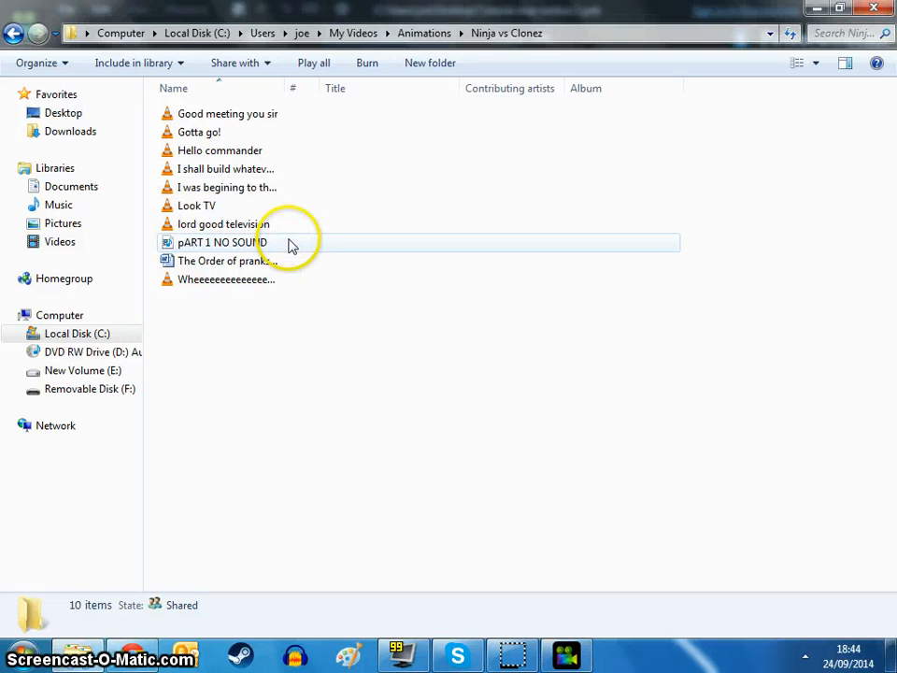
{"action": "left_click", "coordinate": [222, 242]}
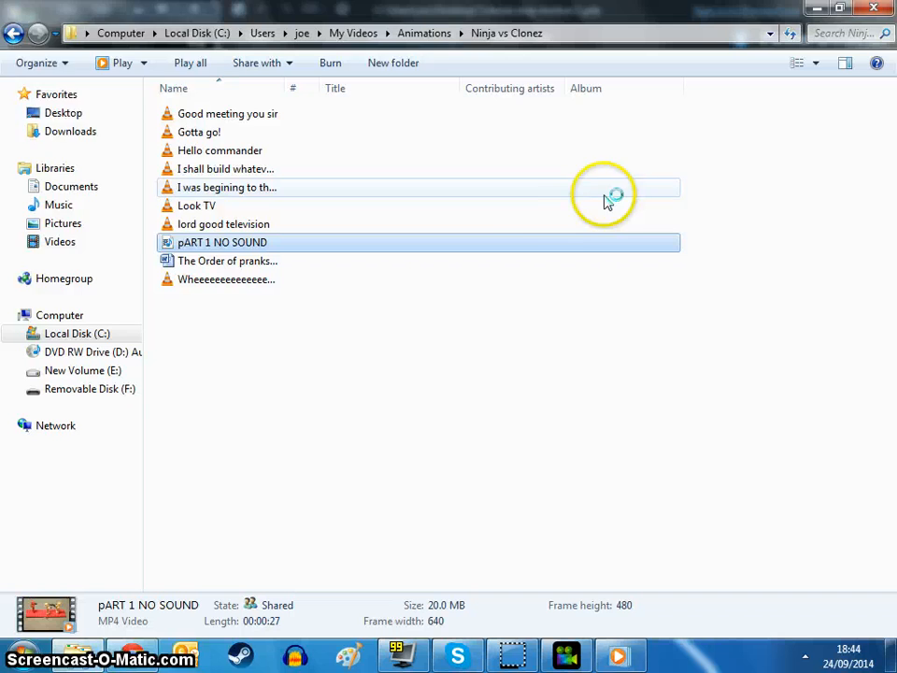
{"action": "double_click", "coordinate": [220, 242]}
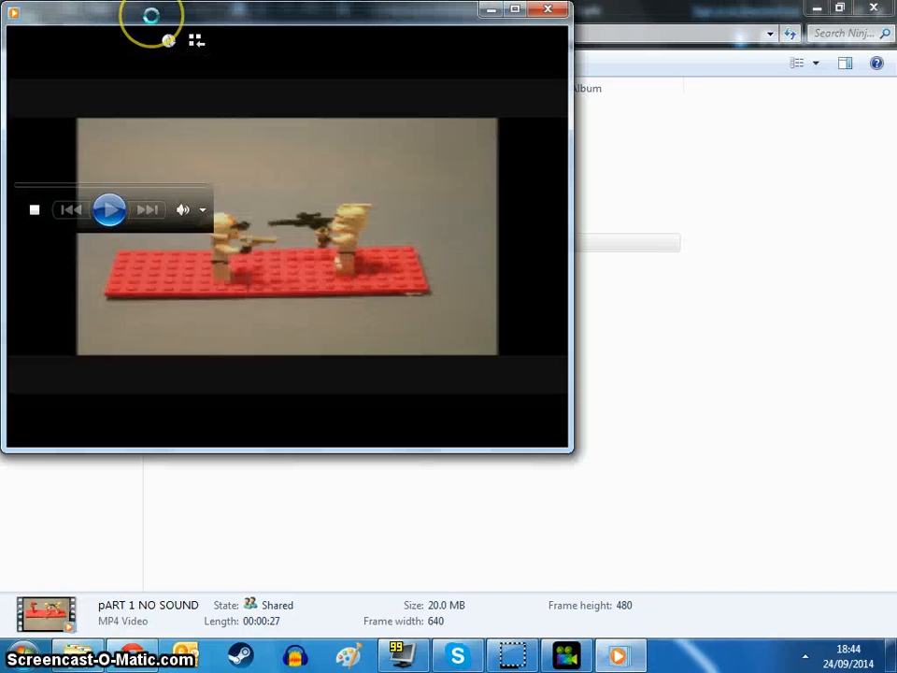